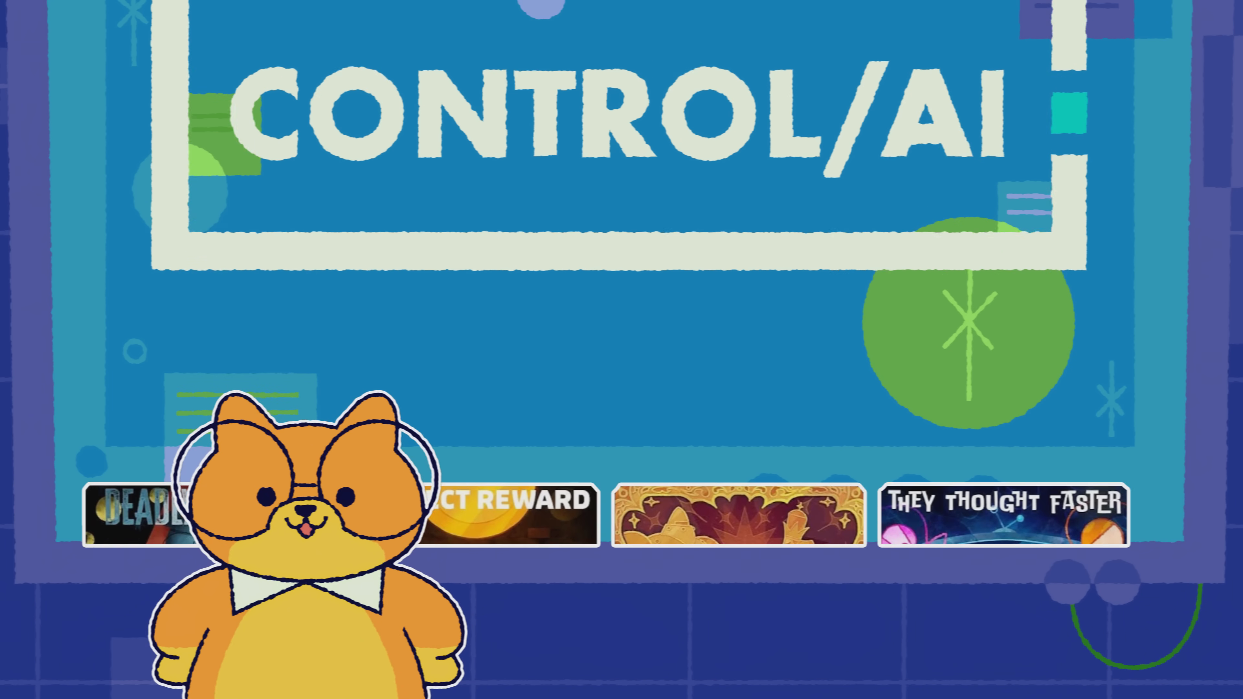
pyautogui.scroll(-3)
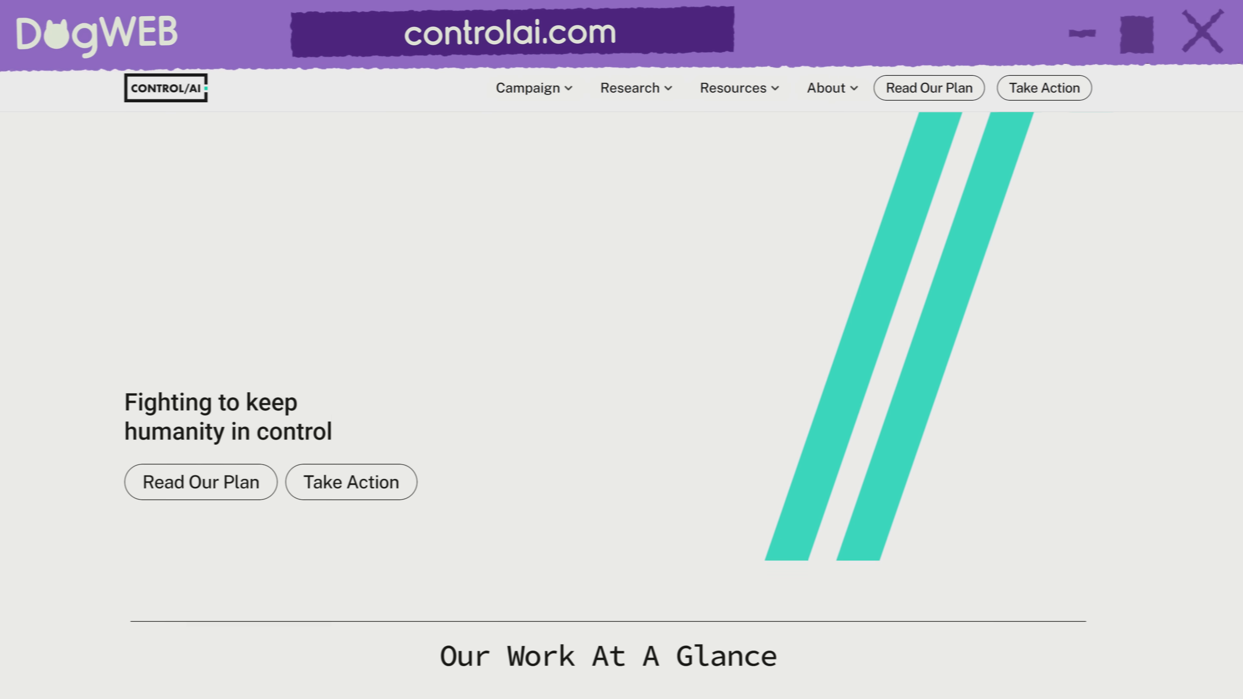
pyautogui.scroll(-3)
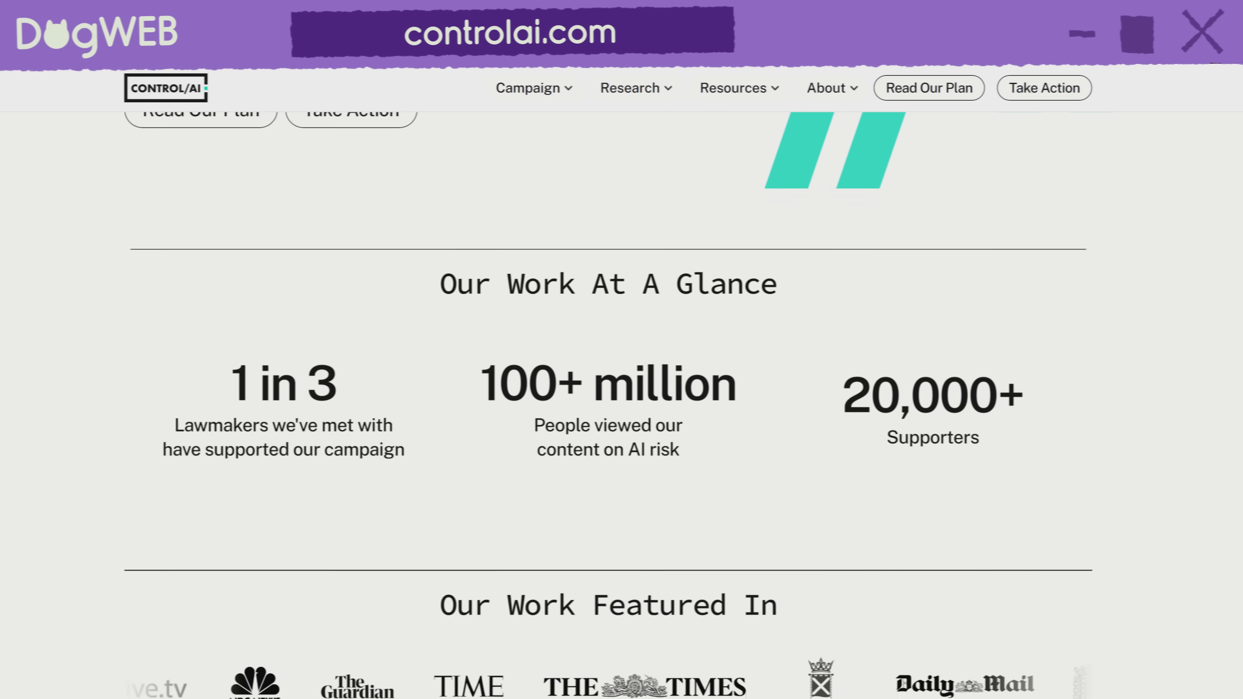